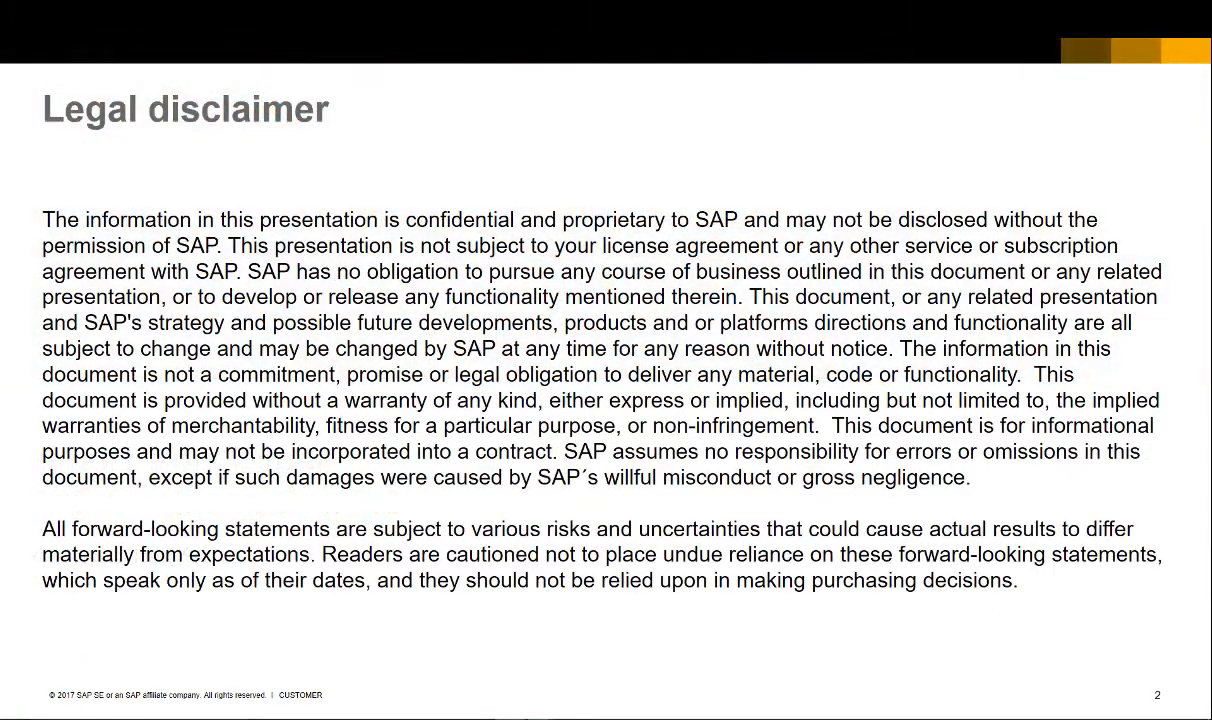
Step: Start importing the journal entry lines from an Excel file
{"action": "key", "text": "Right"}
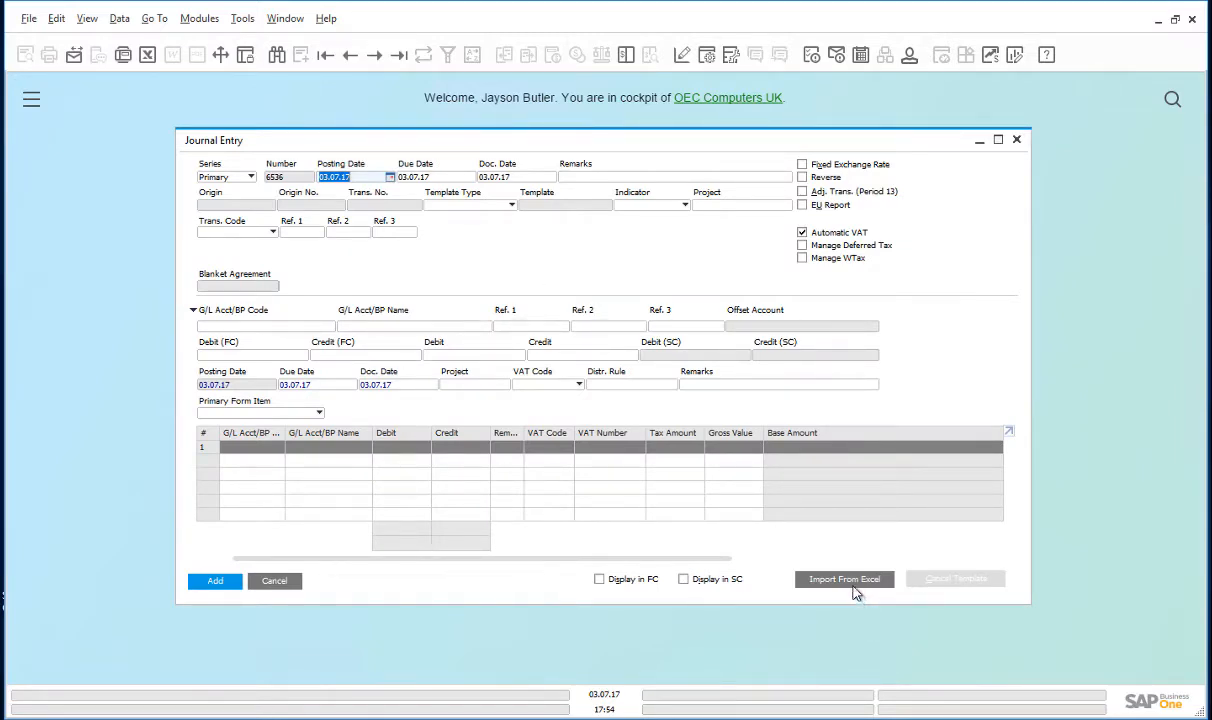
{"action": "left_click", "coordinate": [842, 580]}
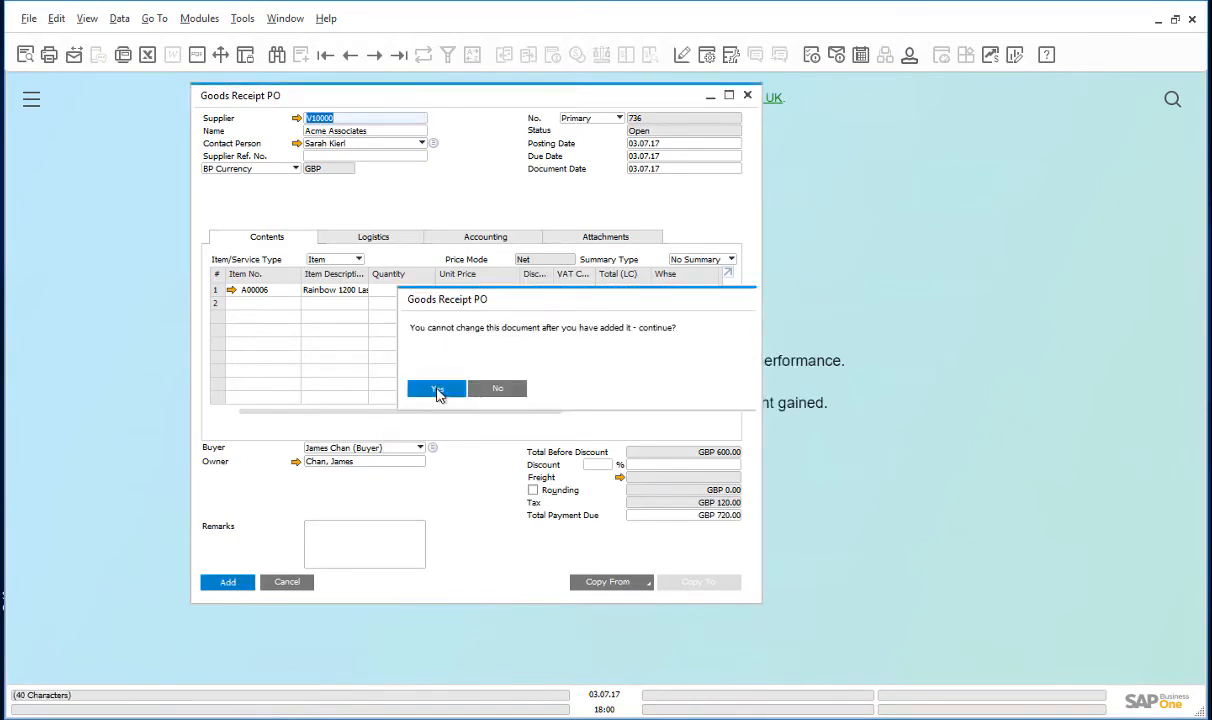
Step: Confirm adding the GBP 720.00 Goods Receipt PO for Acme Associates despite the warning
{"action": "left_click", "coordinate": [436, 388]}
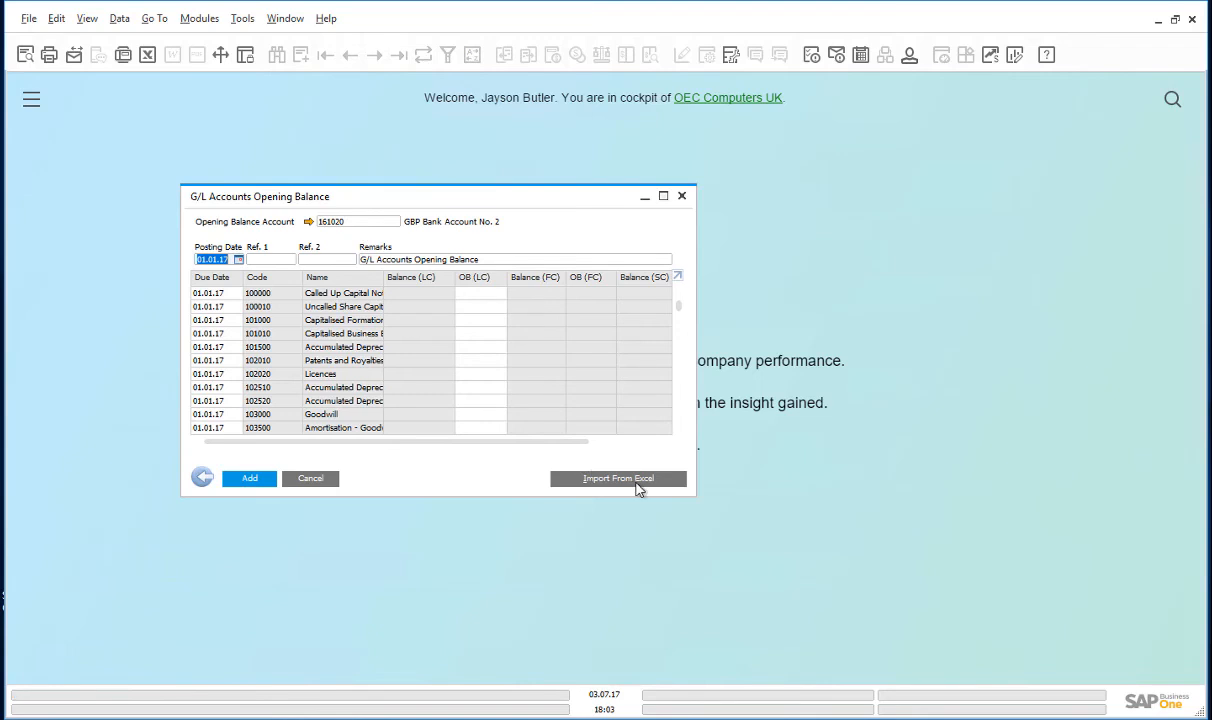
Step: Import the G/L account opening balances in GBP from the Excel file
{"action": "left_click", "coordinate": [618, 480]}
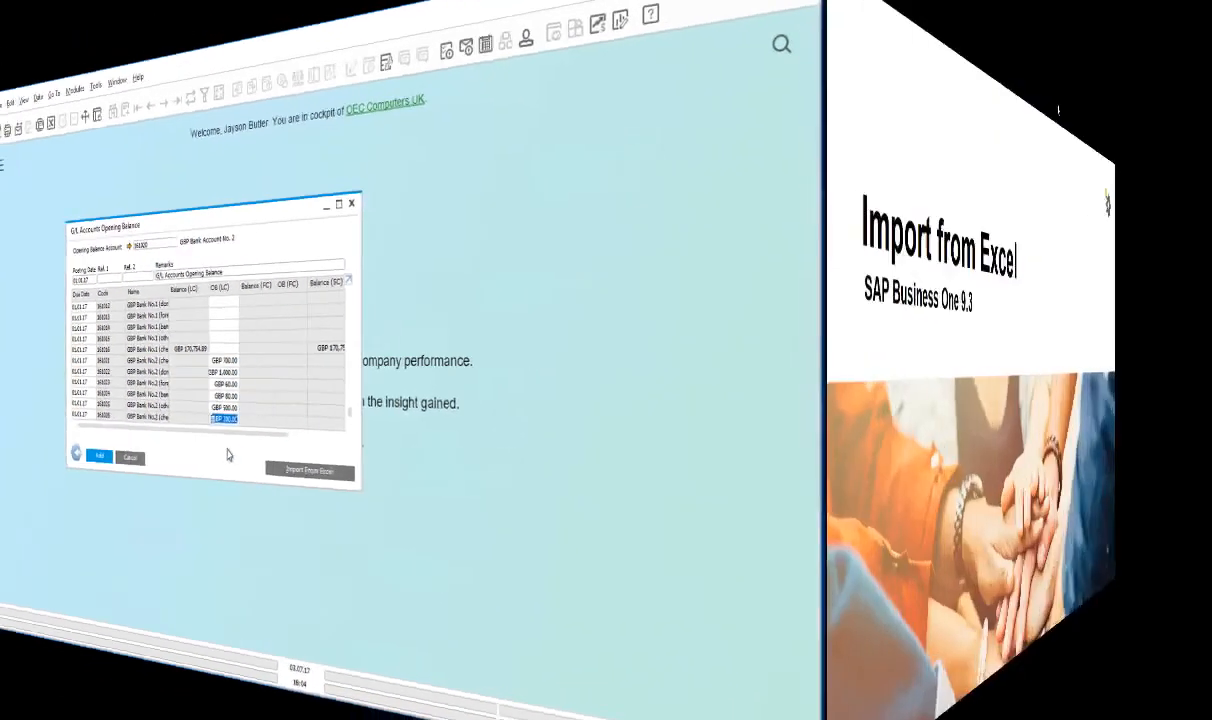